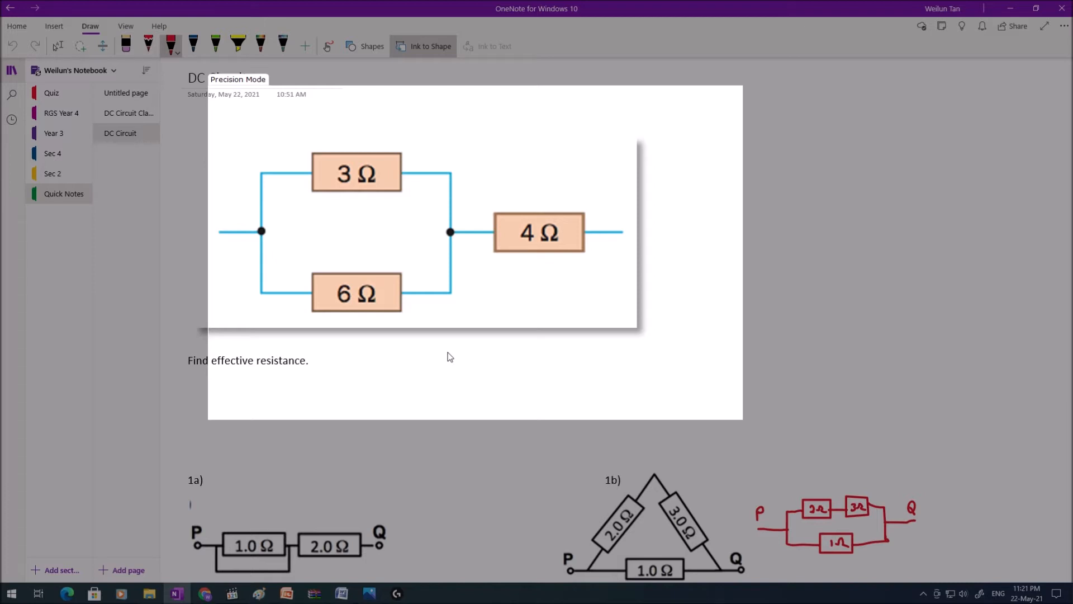
- Bracket the 3 Ω and 6 Ω branches with red dashed lines at both ends, labelled Parallel
left_click_drag(287, 151, 291, 257)
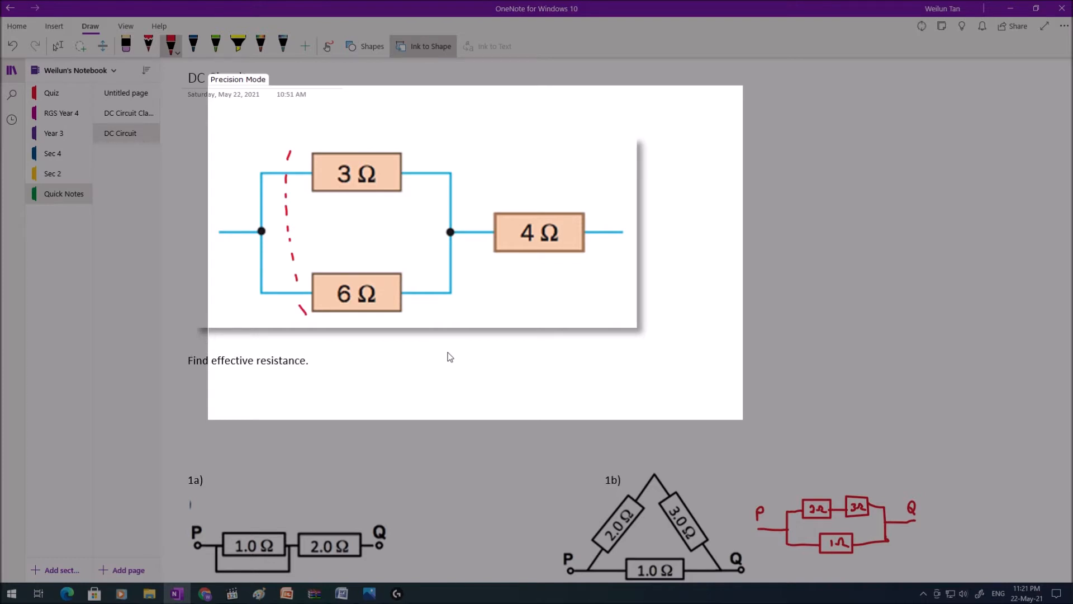
left_click_drag(428, 161, 428, 308)
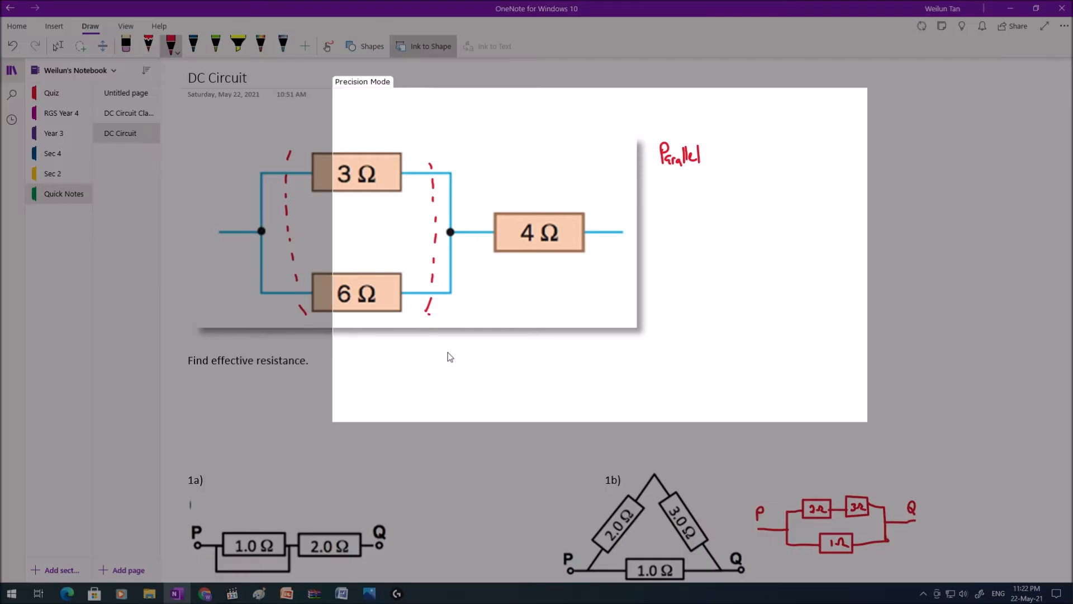
- Handwrite 1/R = 1/3 + 1/6 = 3/6 = 1/2, flipped to give R = 2.0 Ω
left_click_drag(657, 188, 677, 199)
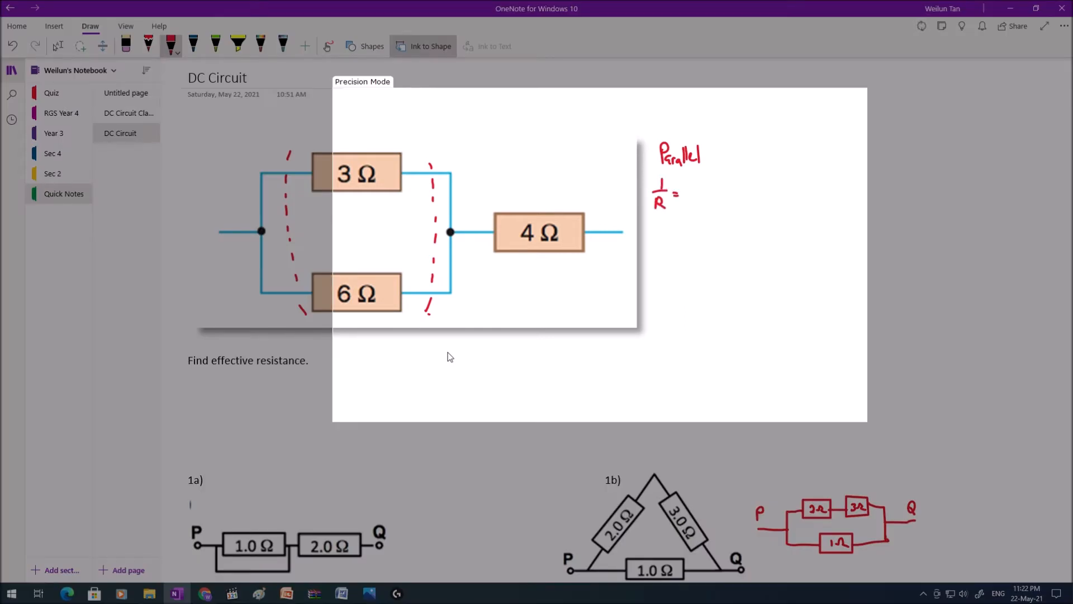
left_click_drag(680, 192, 712, 199)
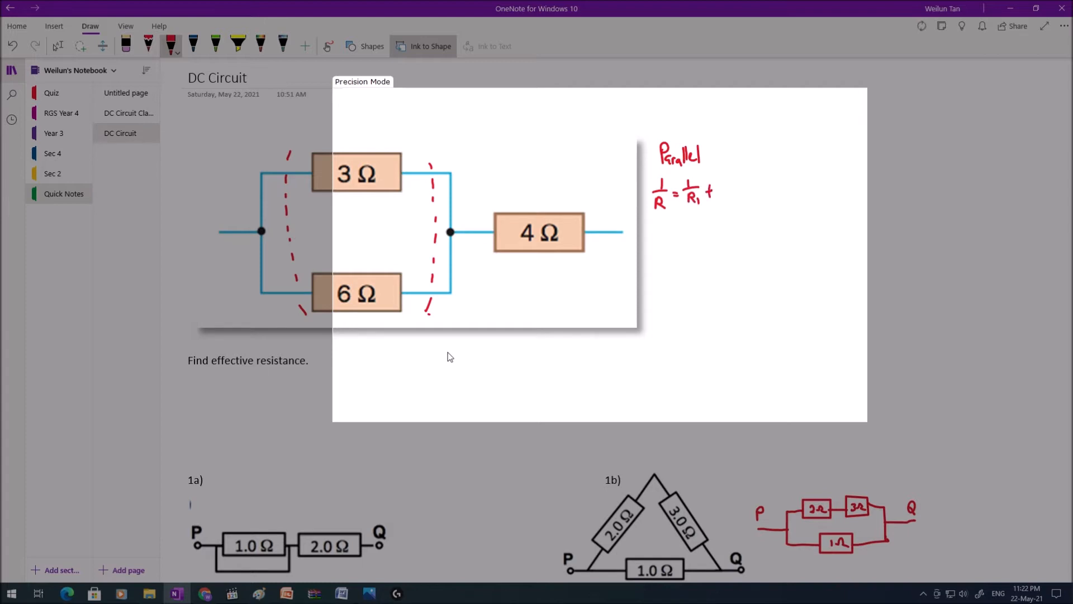
left_click_drag(719, 184, 736, 202)
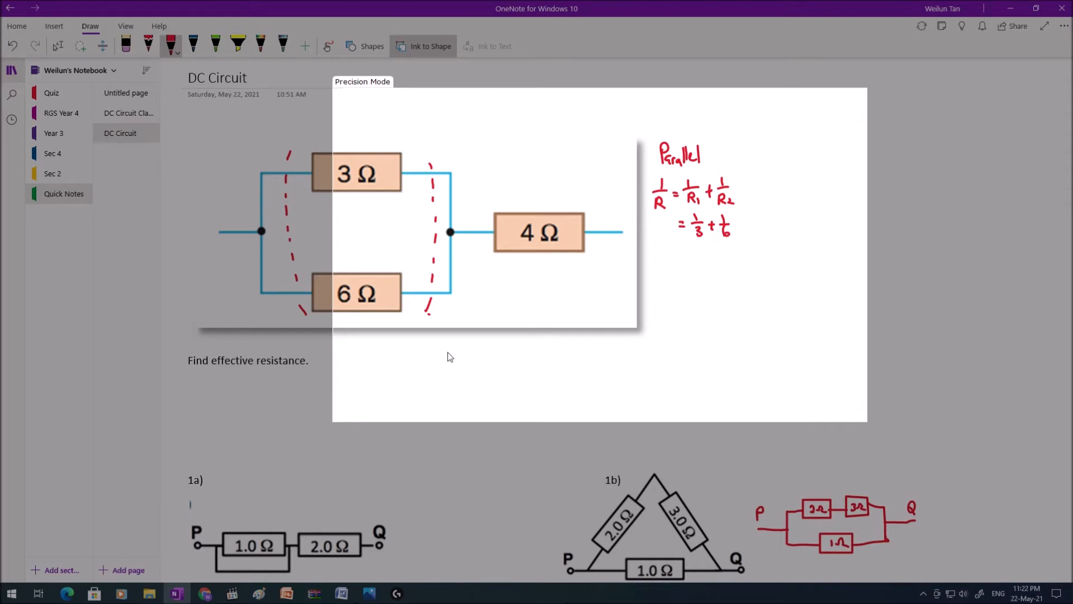
left_click_drag(658, 226, 680, 253)
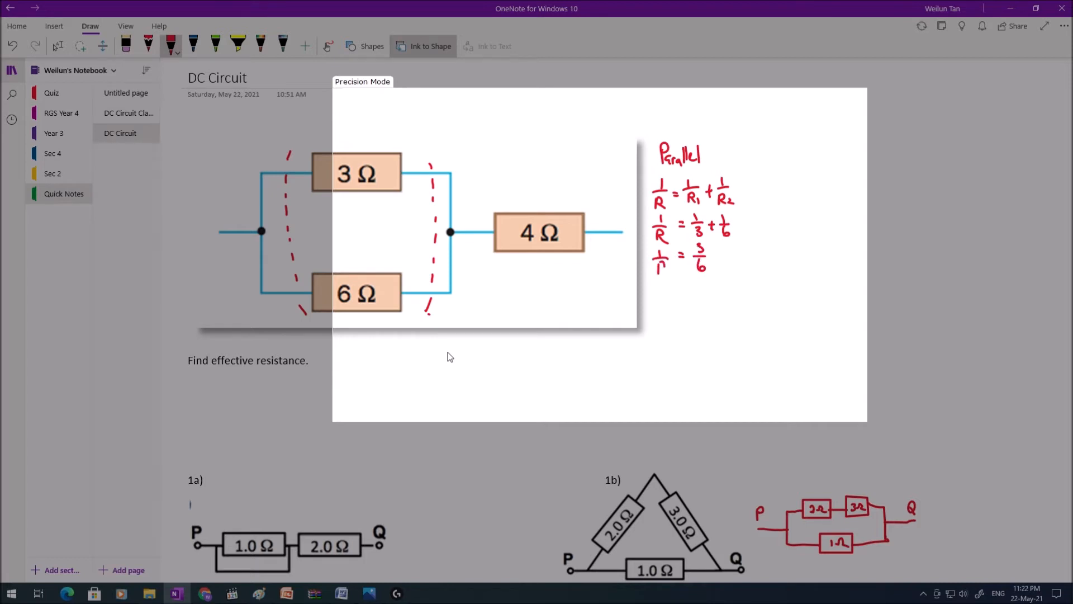
left_click_drag(657, 264, 664, 304)
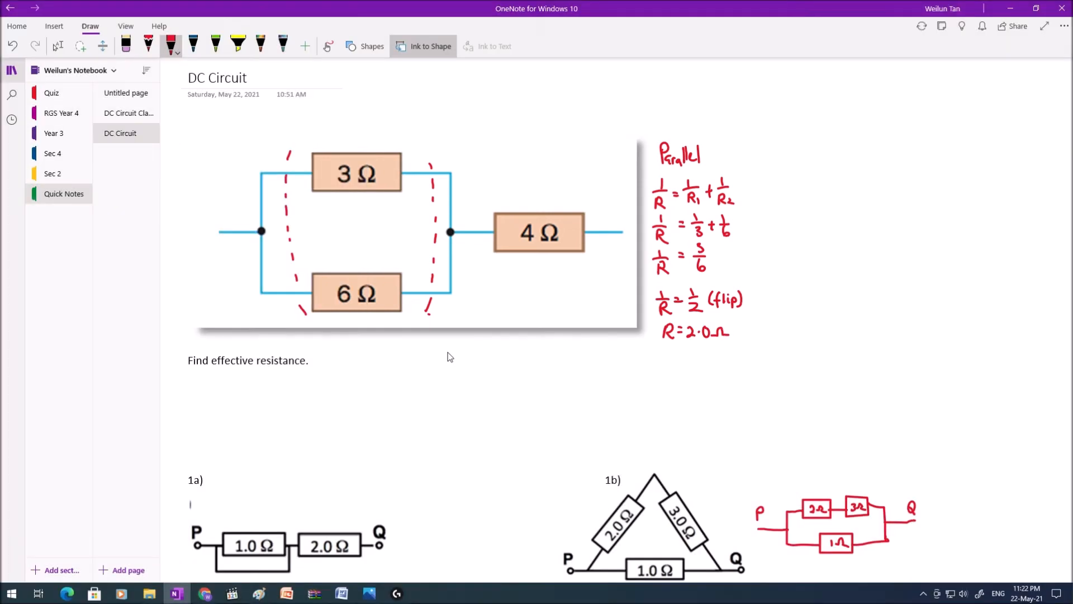
- Label the parallel pair 2.0 Ω, write Series RT = 2+4 = 6.0 Ω, and brace the whole circuit
left_click_drag(327, 236, 339, 225)
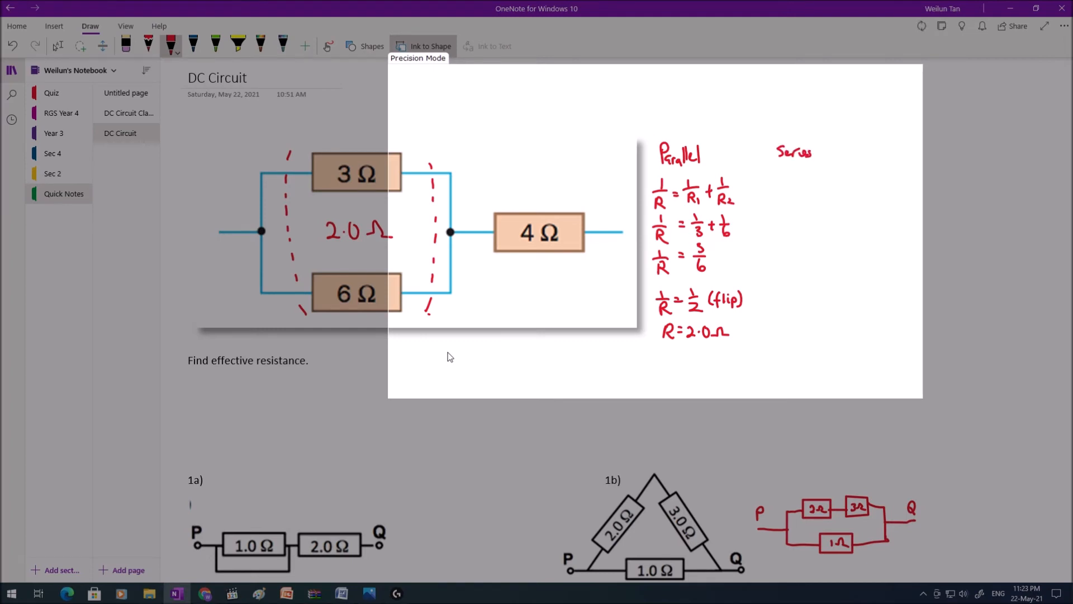
left_click_drag(784, 162, 815, 162)
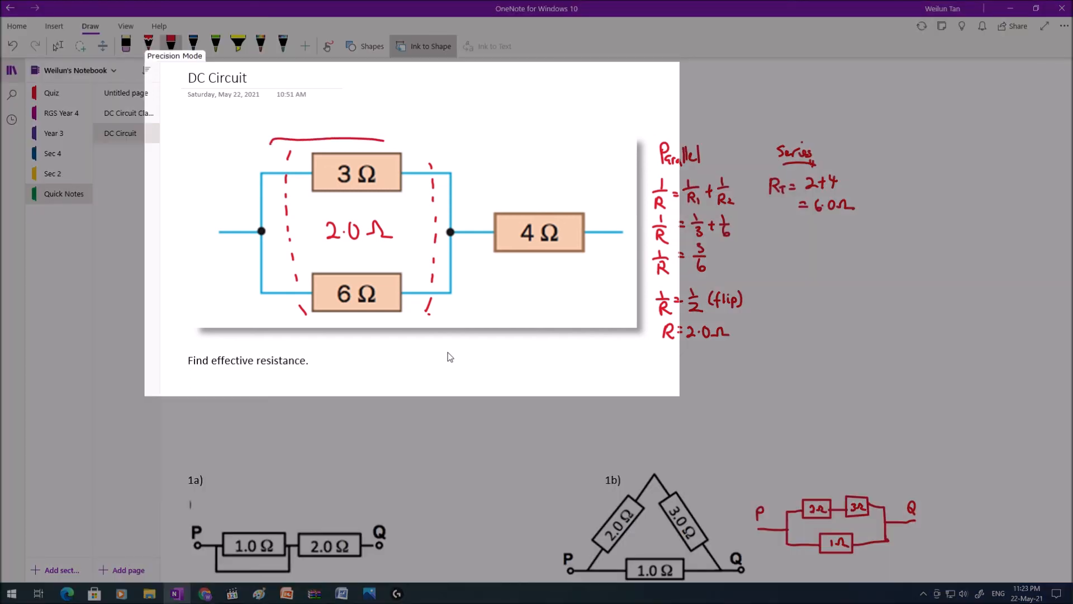
left_click_drag(403, 133, 574, 157)
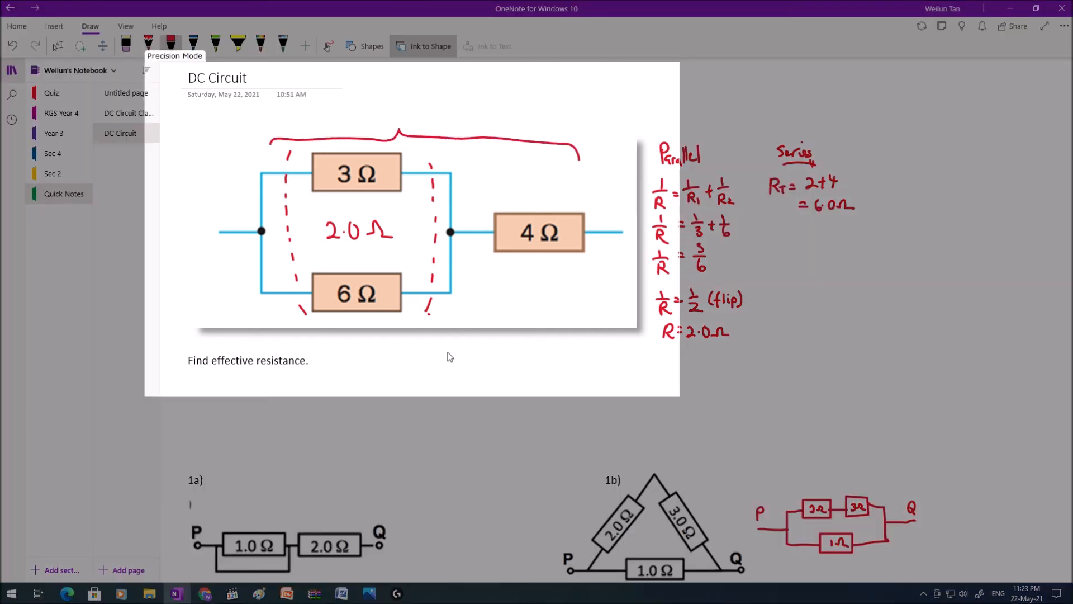